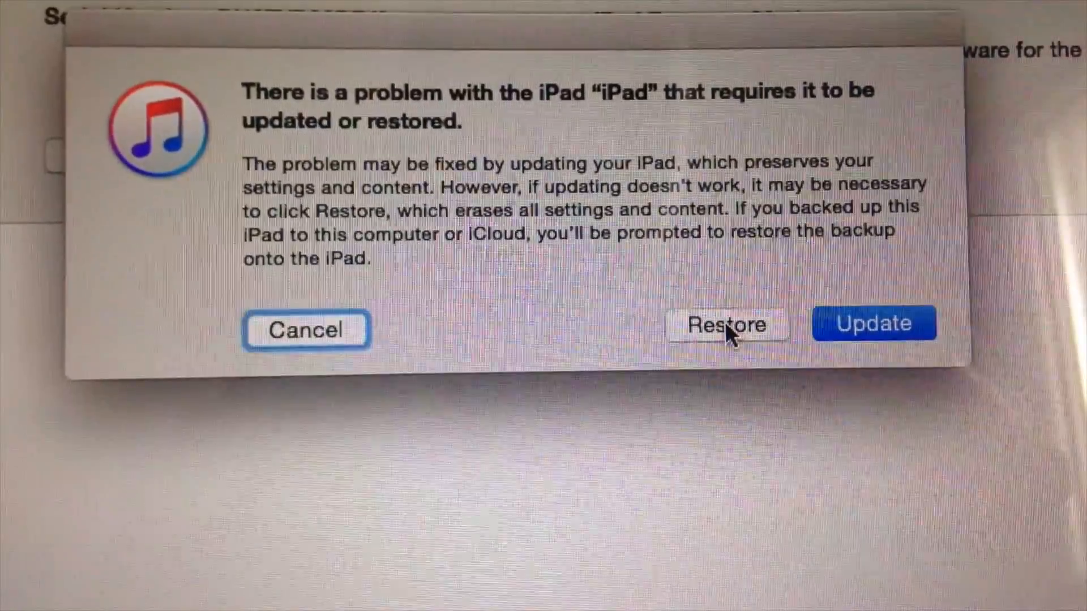
click(725, 325)
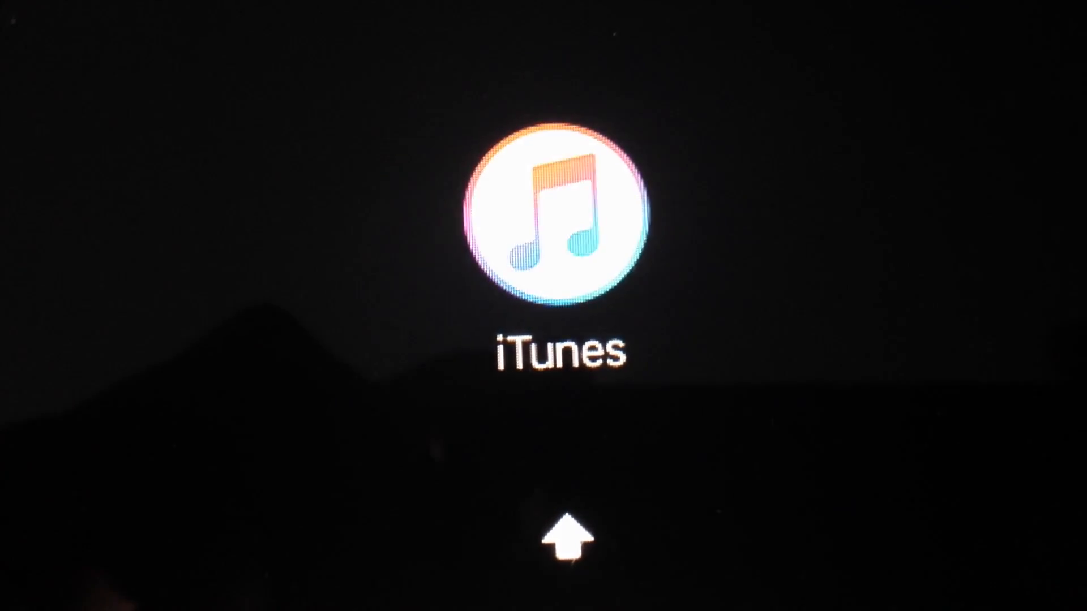